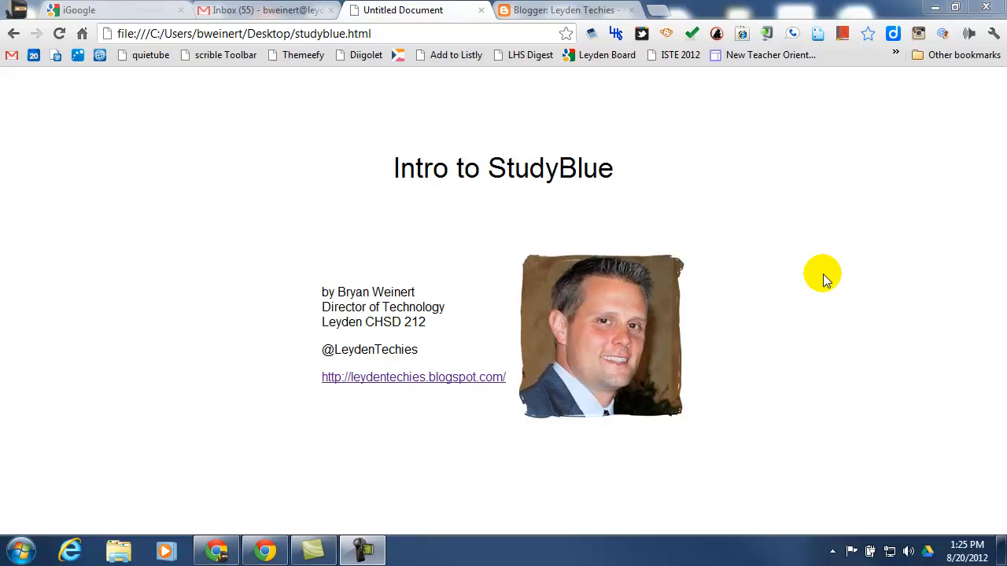
mouse_move(661, 13)
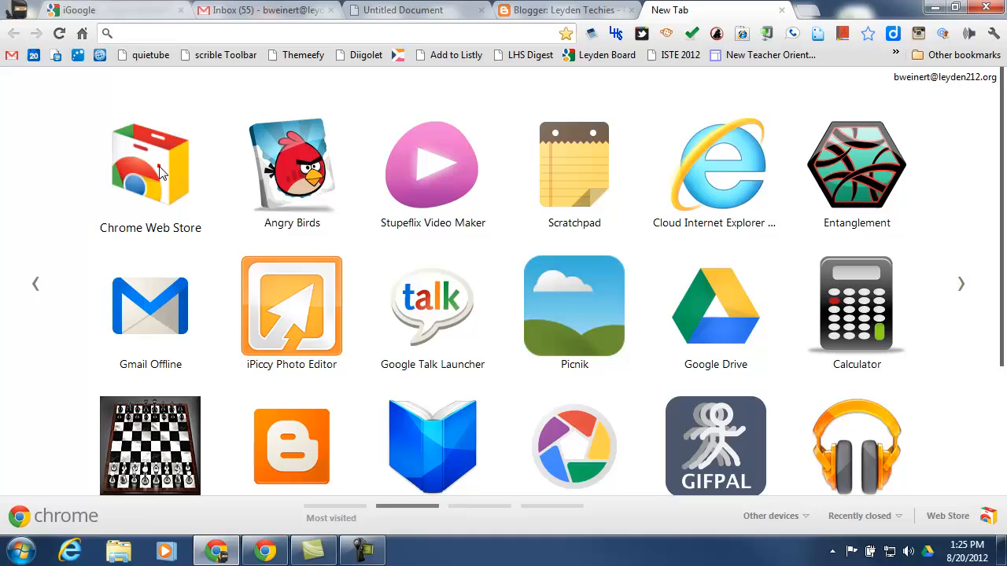
Step: Open the Chrome Web Store and find the installed StudyBlue app
left_click(149, 165)
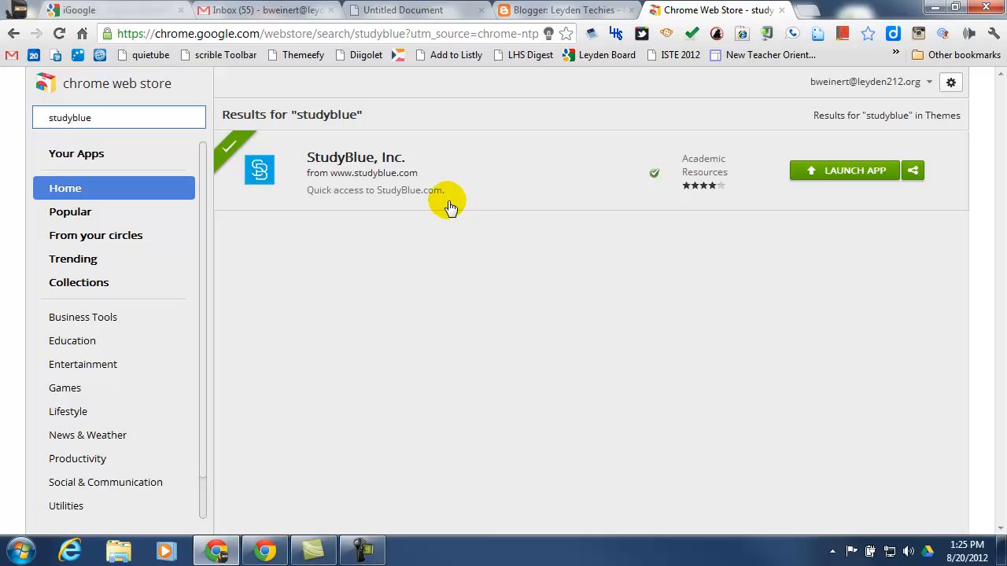
mouse_move(834, 150)
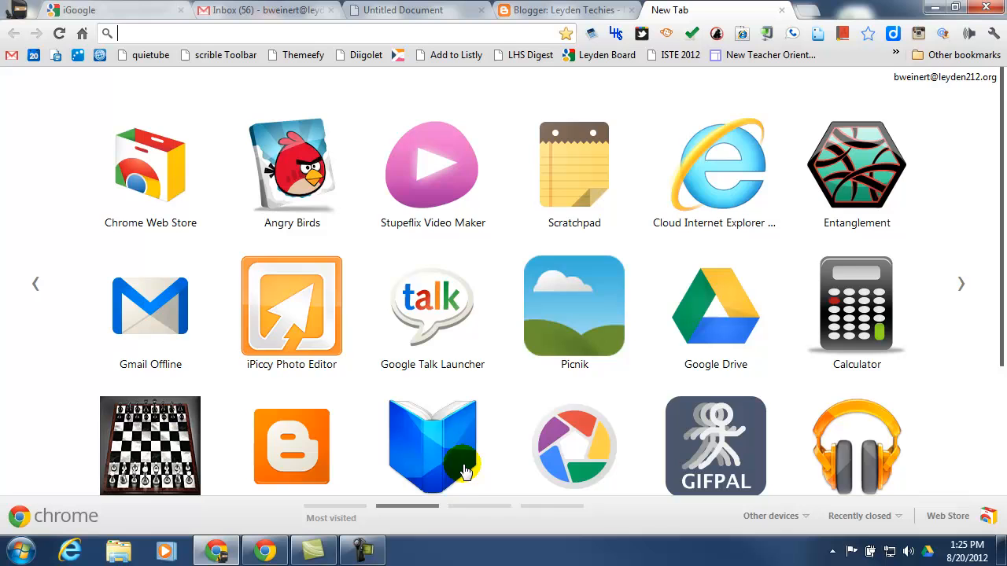
Step: Launch the StudyBlue app icon to open studyblue.com
left_click(432, 447)
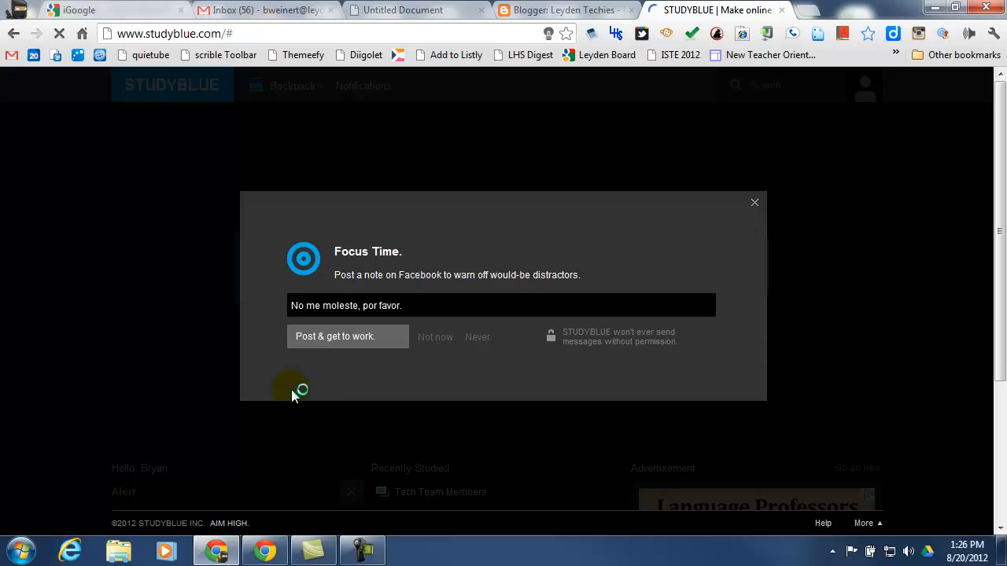
mouse_move(474, 376)
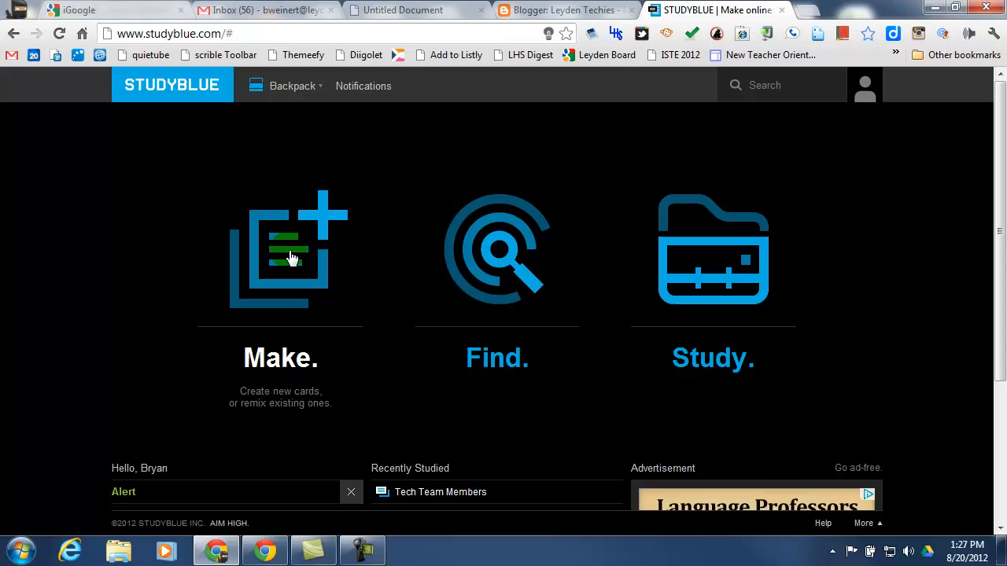
Step: Start a new flashcard set with a blank Term/Definition card
left_click(280, 248)
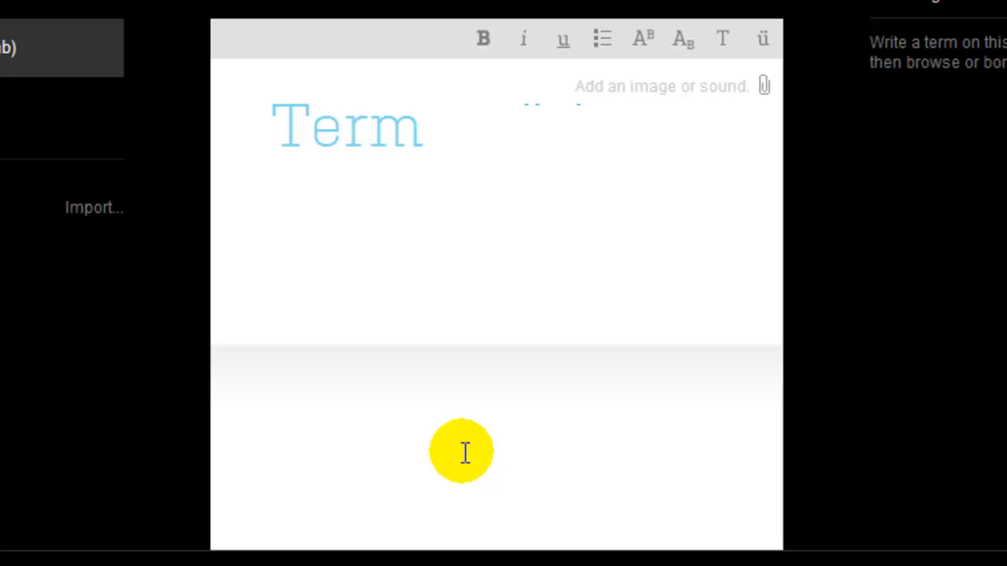
mouse_move(645, 114)
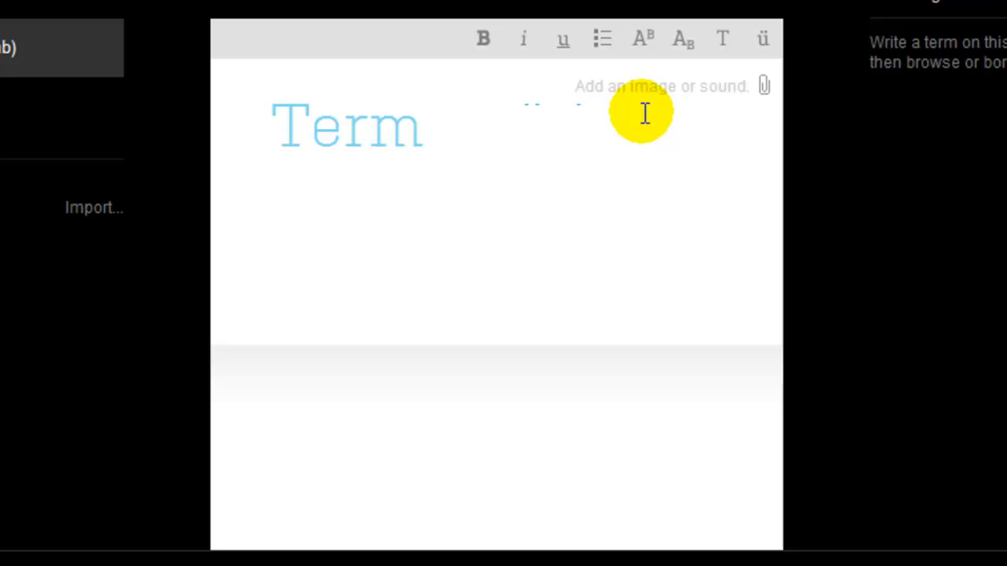
left_click(602, 38)
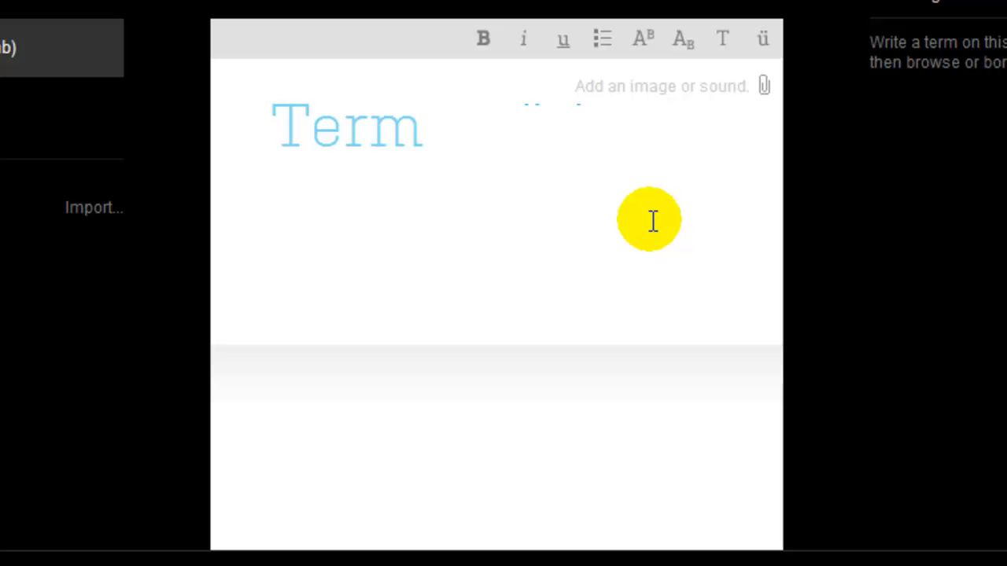
Step: Attach the Brasile JPG photo to the first card's term side
left_click(763, 86)
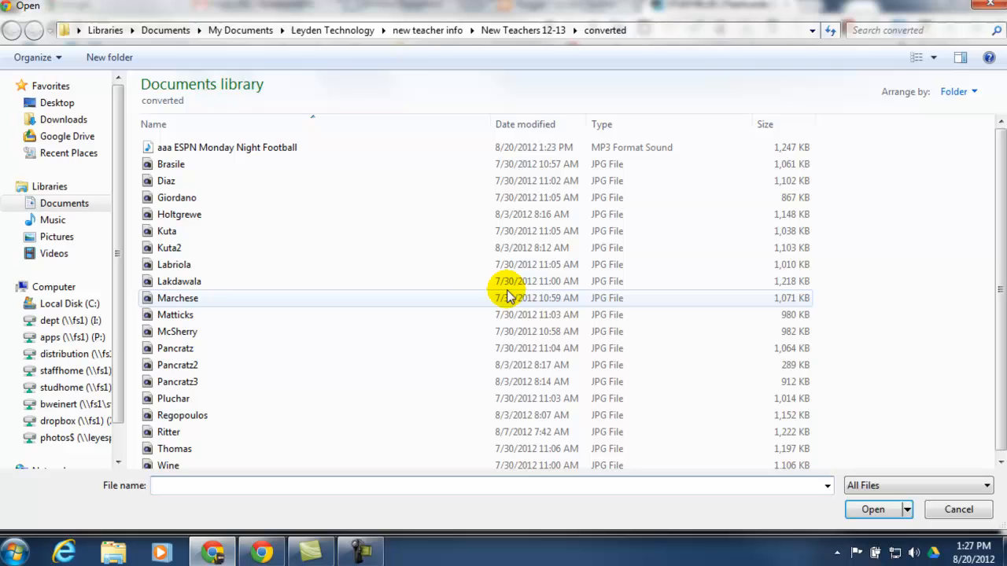
left_click(175, 168)
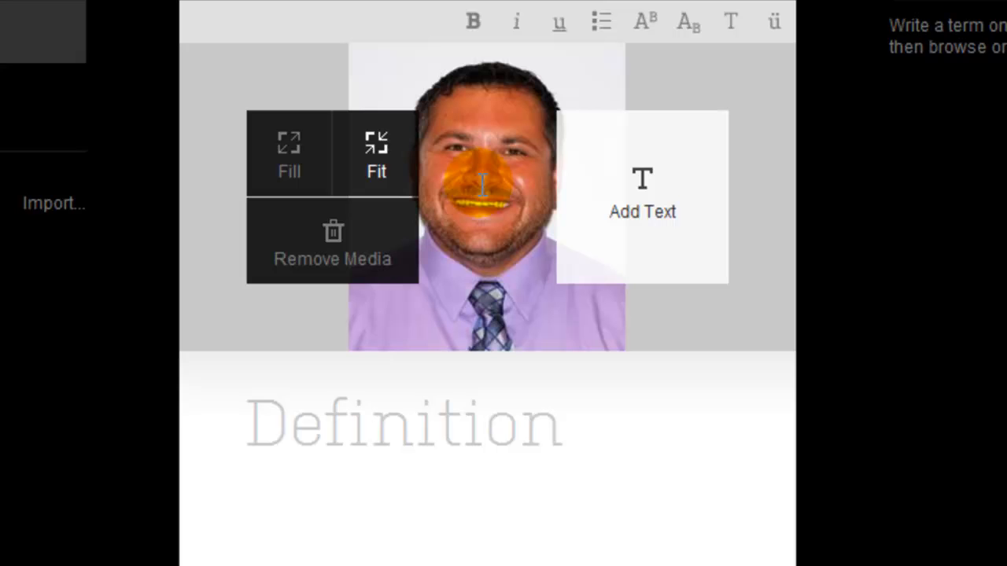
Step: Label cards 'Mr. Brasile' and 'Ms. Diaz', the second with Diaz's photo
type("Mr. Brasile")
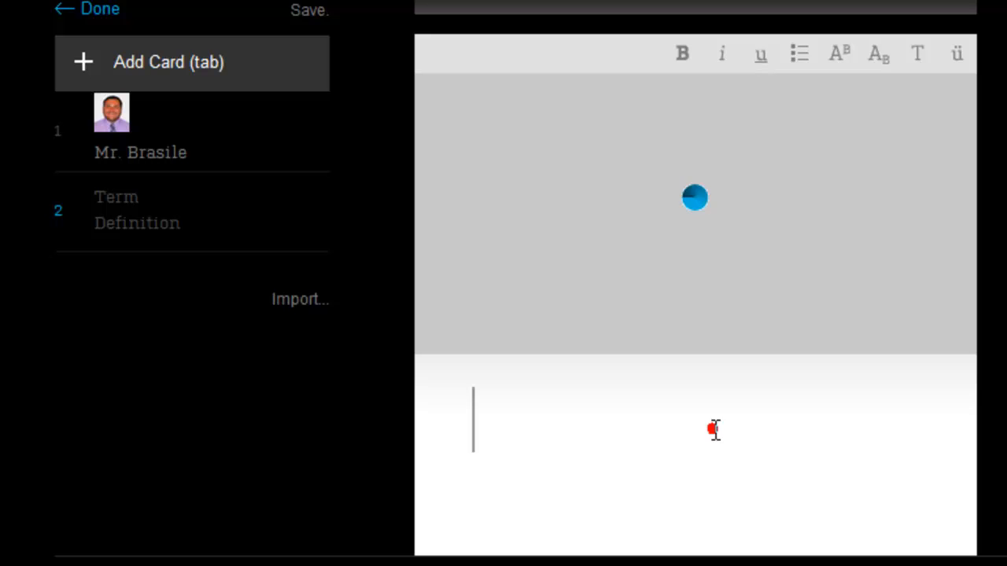
type("Ms. Diaz")
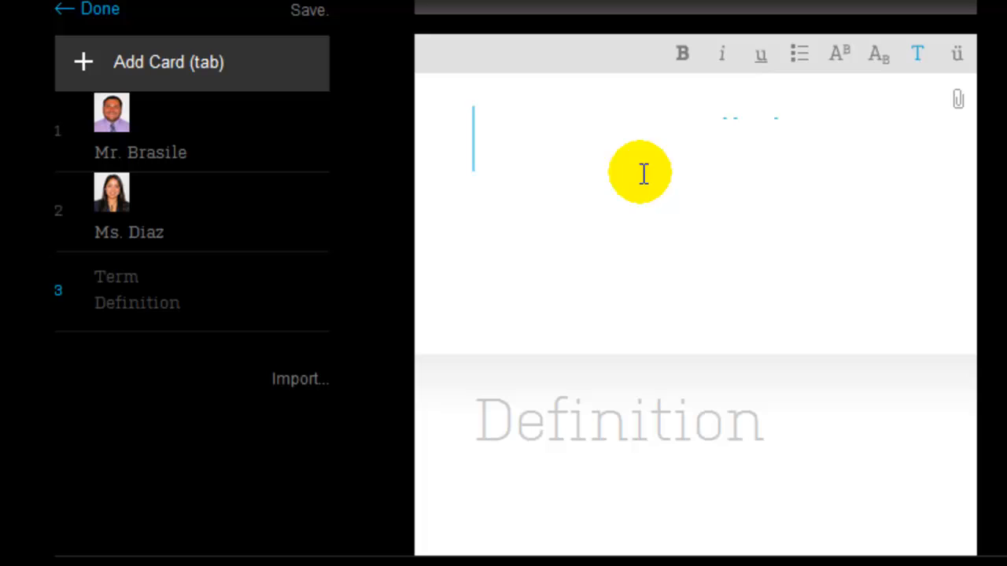
Step: Attach the ESPN MP3, define it 'ESPN Monday Night Football', and test-play it
left_click(958, 98)
type("E")
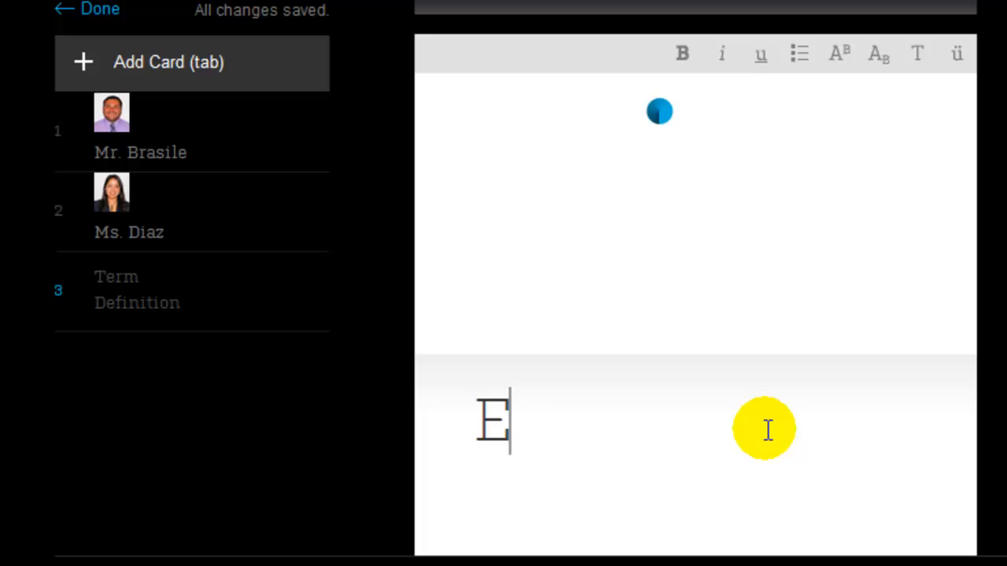
type("SPN Monday Night Football")
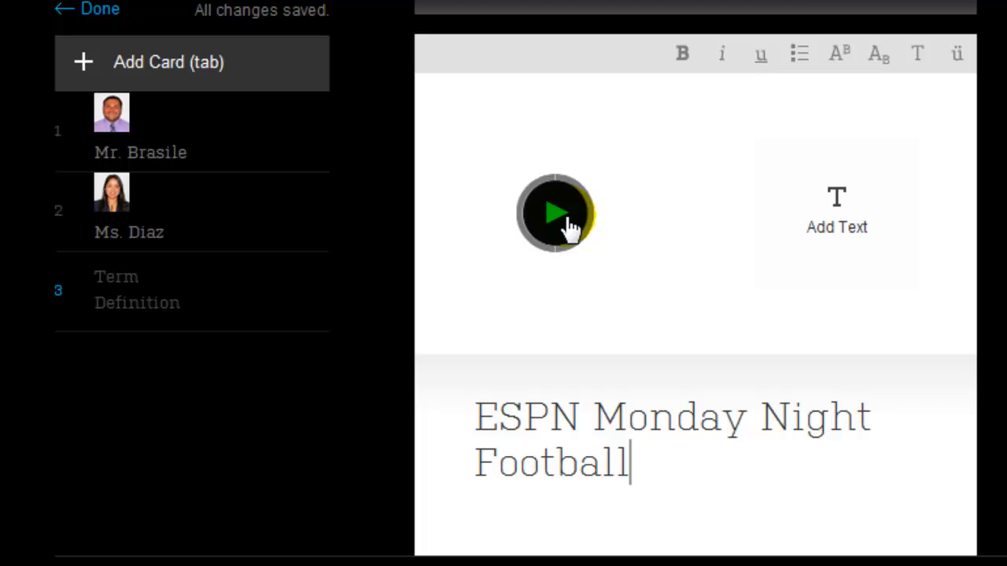
left_click(555, 212)
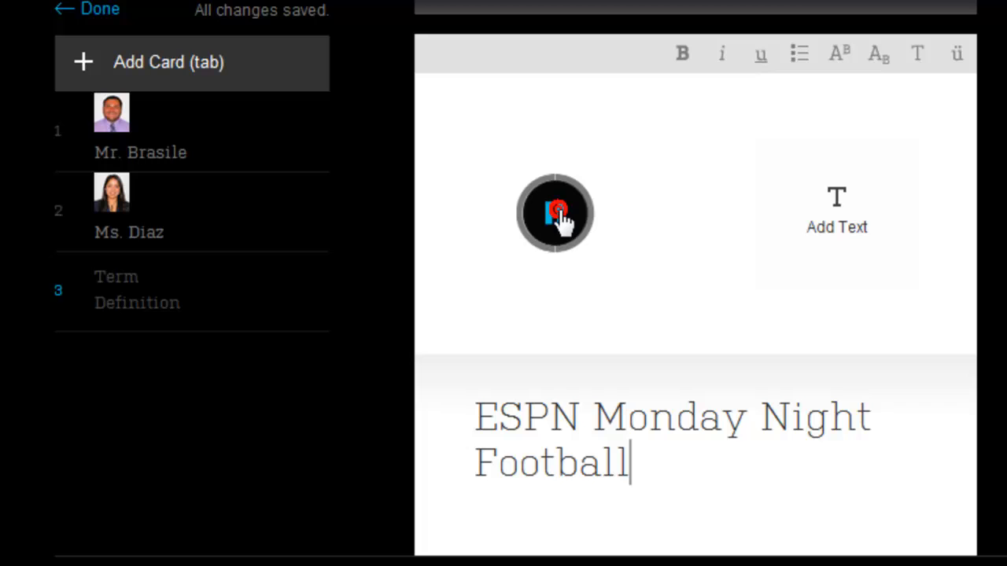
left_click(555, 213)
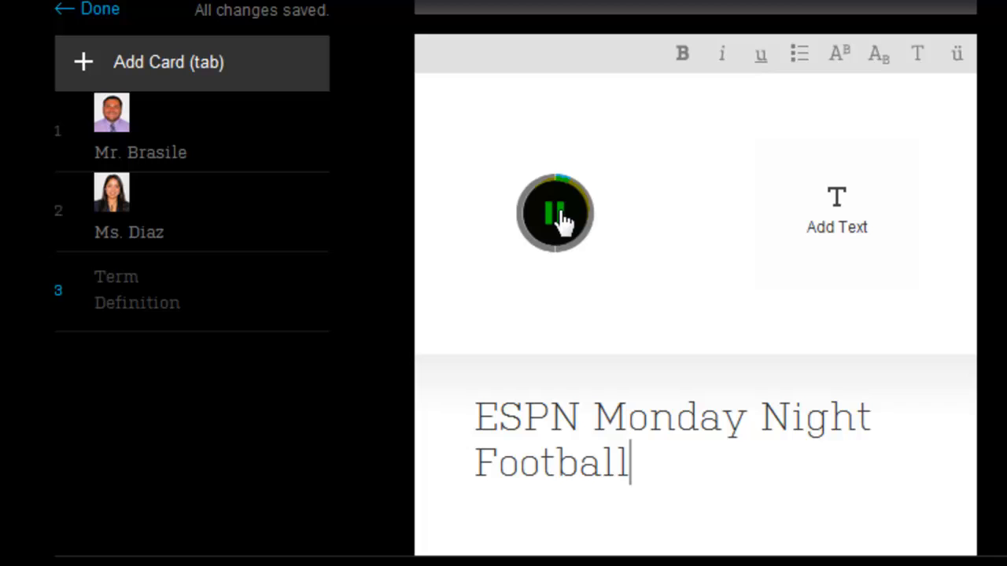
left_click(555, 213)
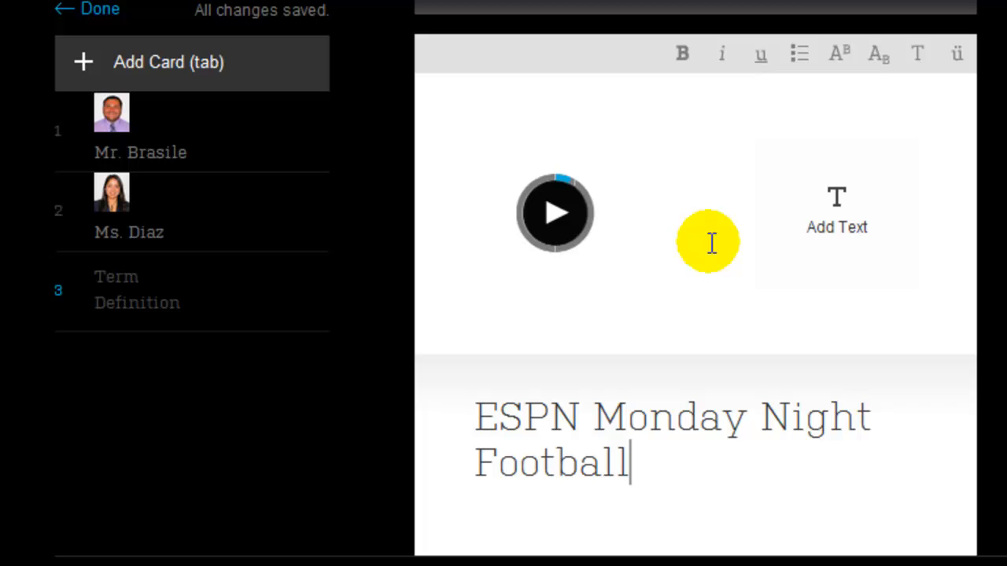
Step: Add a fourth card 'Just add text' with definition 'Add your definition', then save
left_click(168, 62)
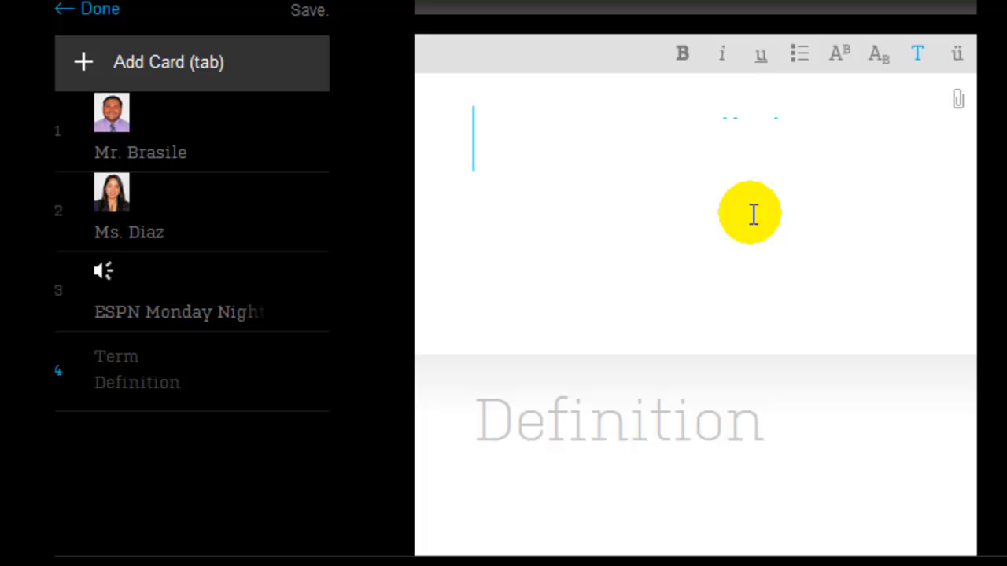
type("Just add text")
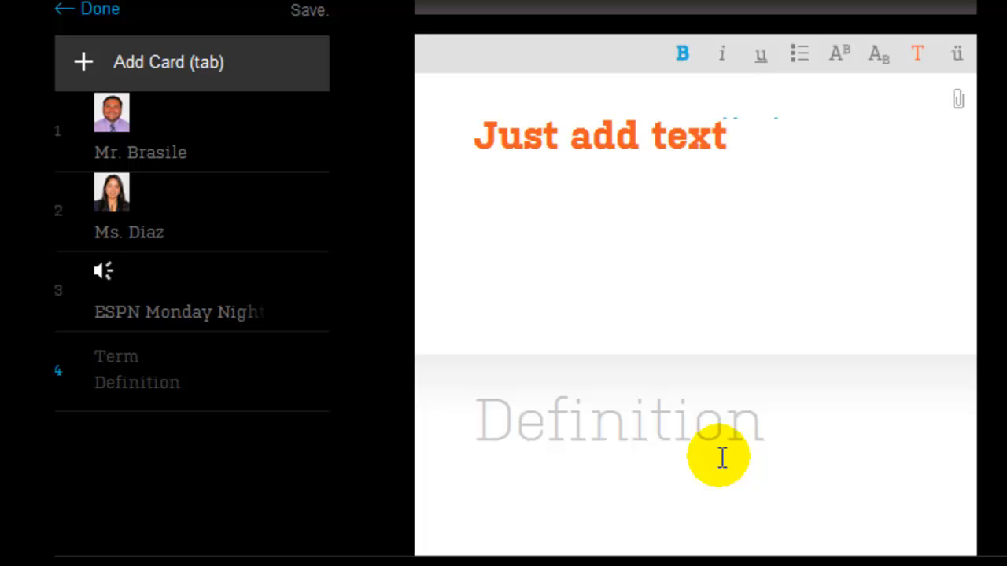
type("Add your definition")
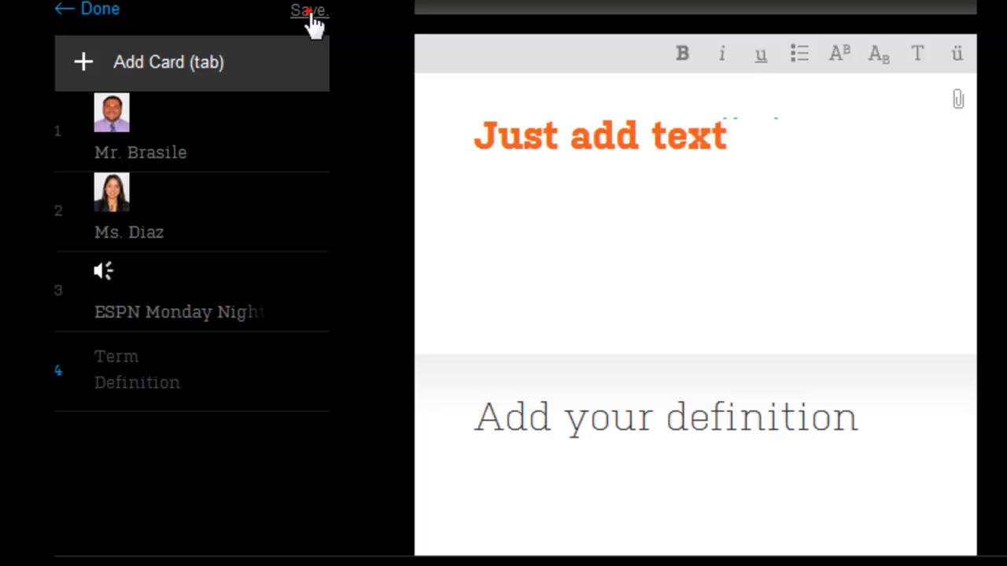
left_click(308, 10)
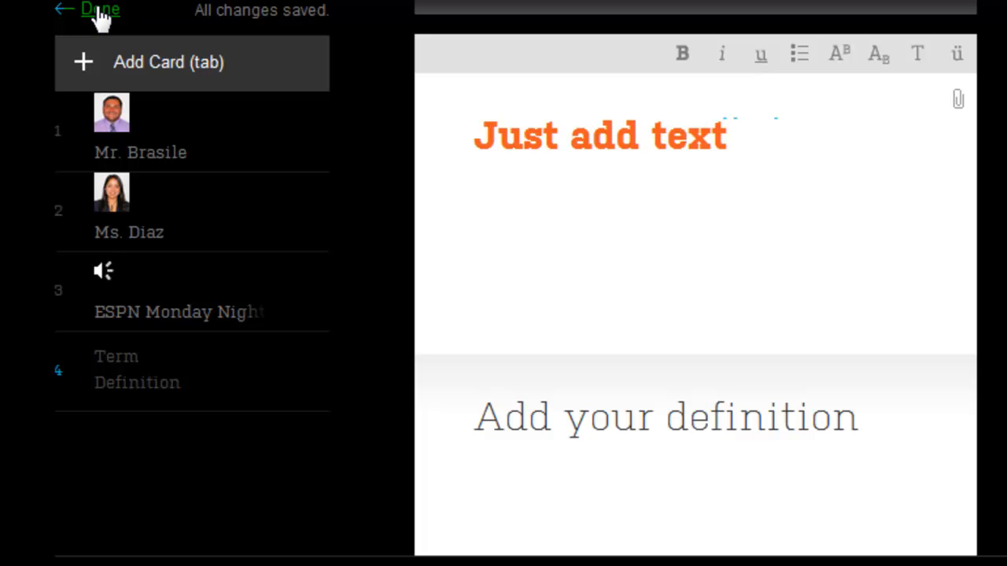
Step: Finish editing and title the deck 'New Leyden Teachers' in Settings
left_click(100, 9)
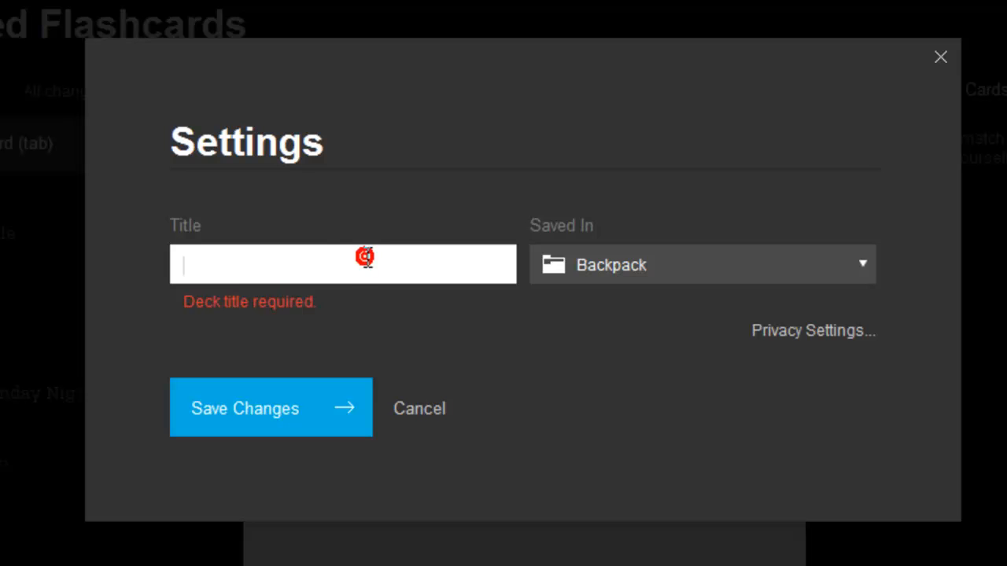
type("New Leyden Teachers")
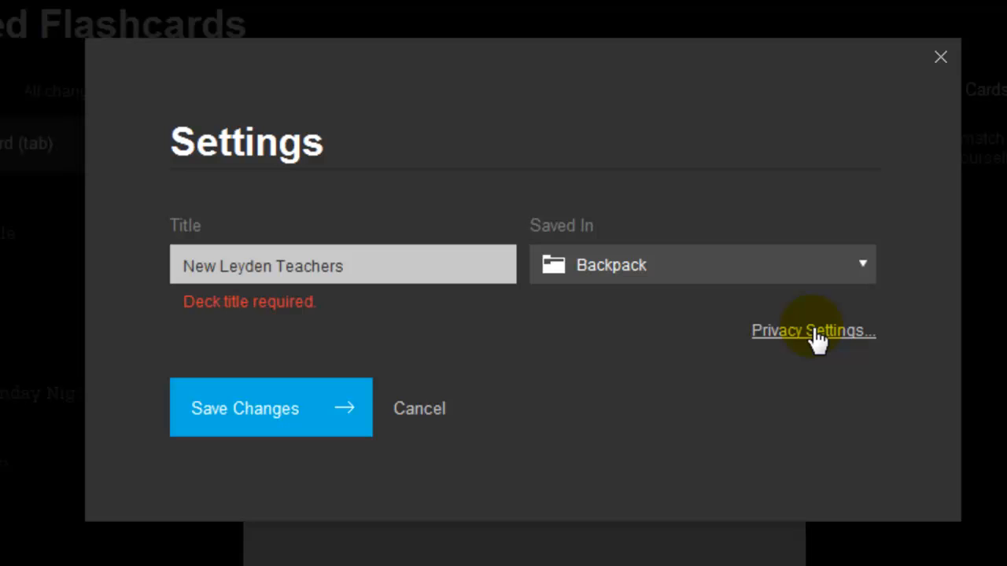
Step: Set the deck's privacy to Public & Anonymous and save the changes
left_click(813, 331)
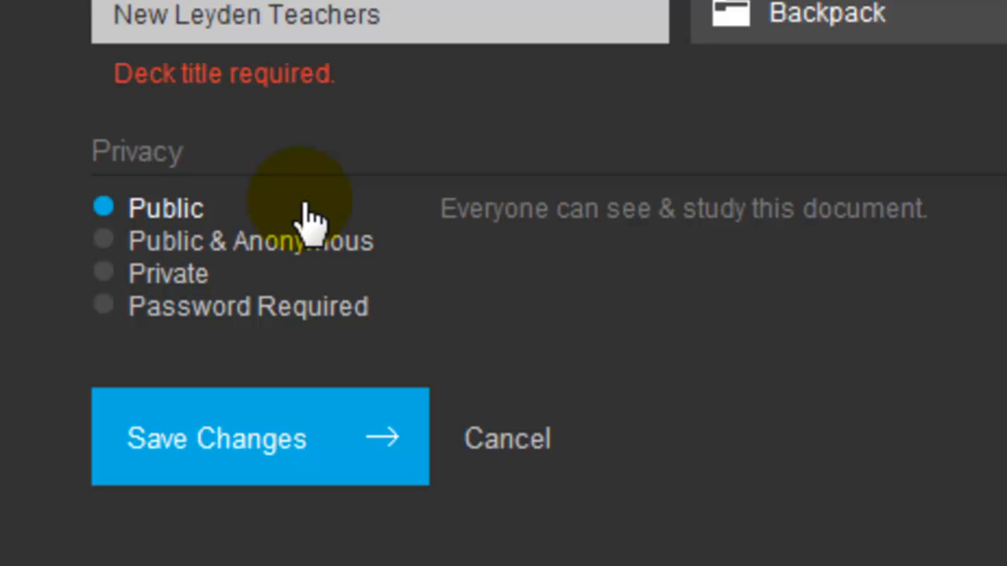
mouse_move(307, 240)
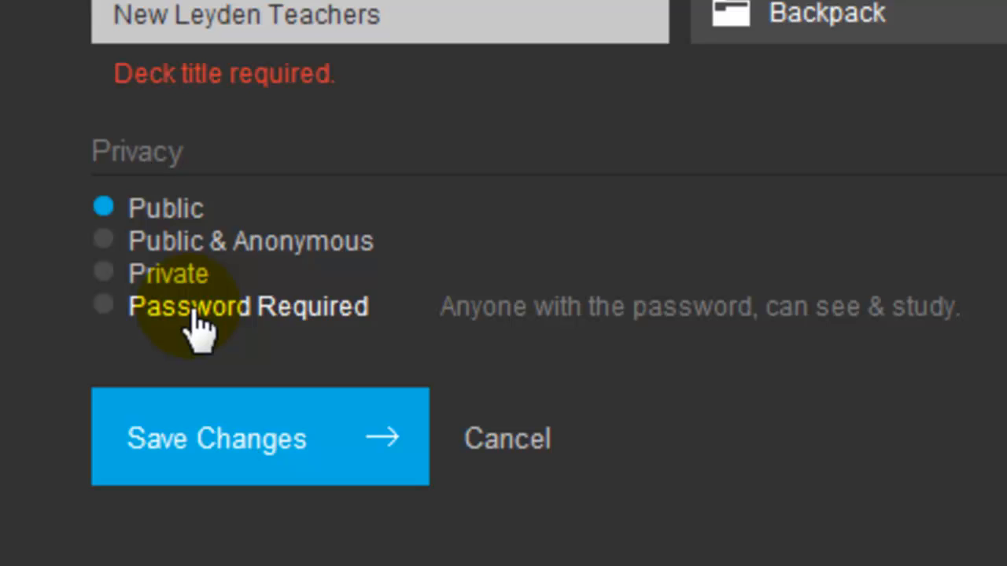
mouse_move(279, 240)
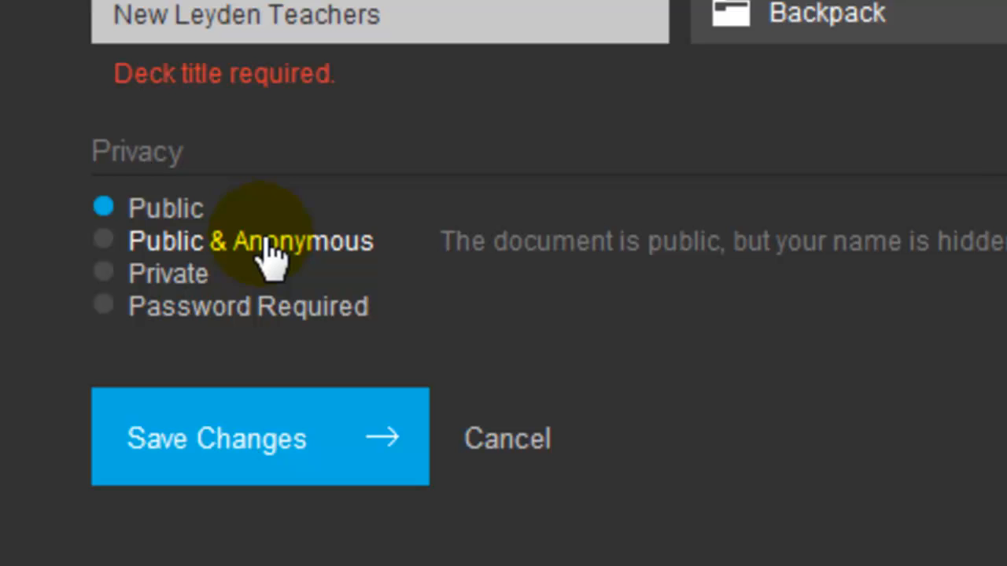
left_click(260, 437)
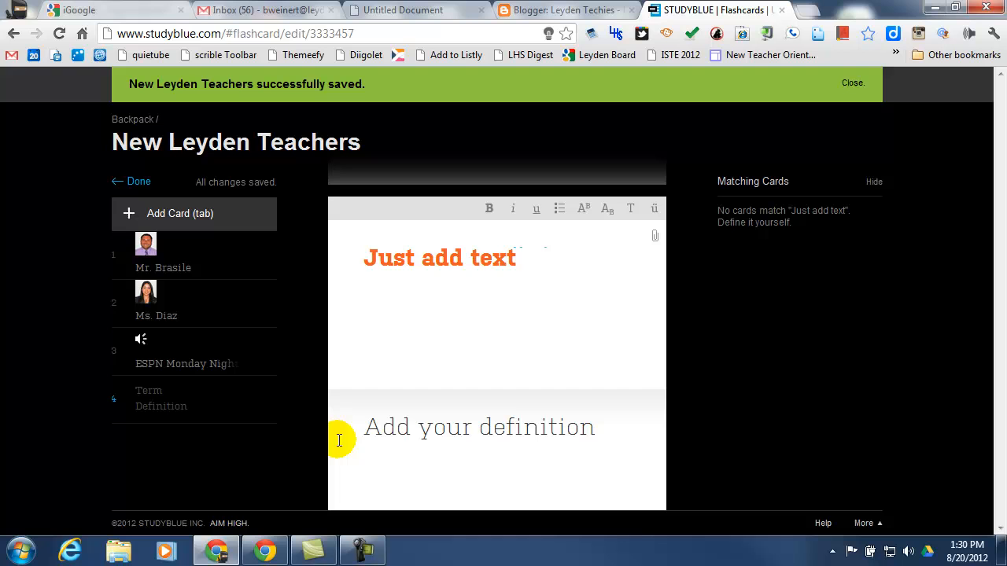
Step: Go to Backpack and confirm leaving the card editor
left_click(852, 83)
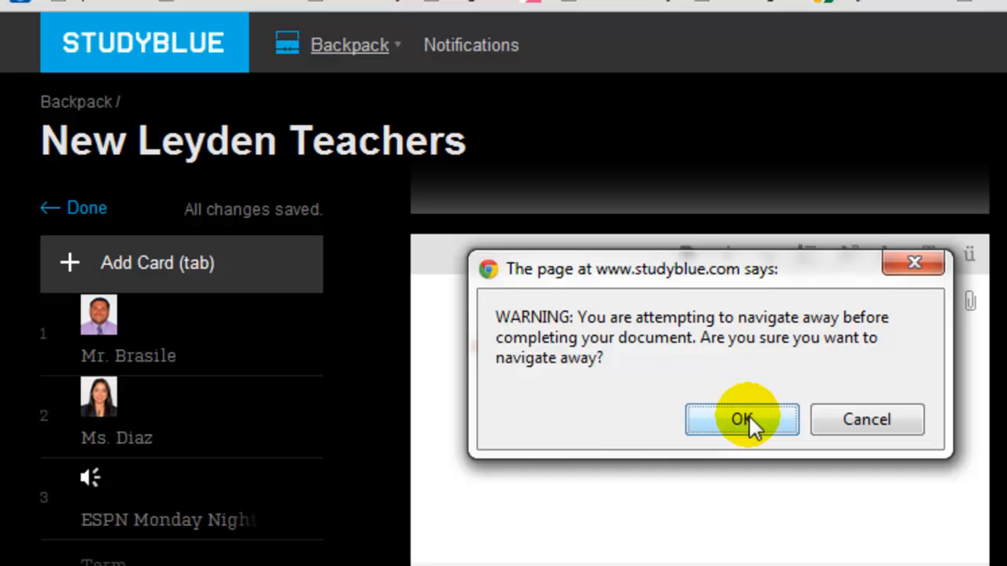
left_click(741, 419)
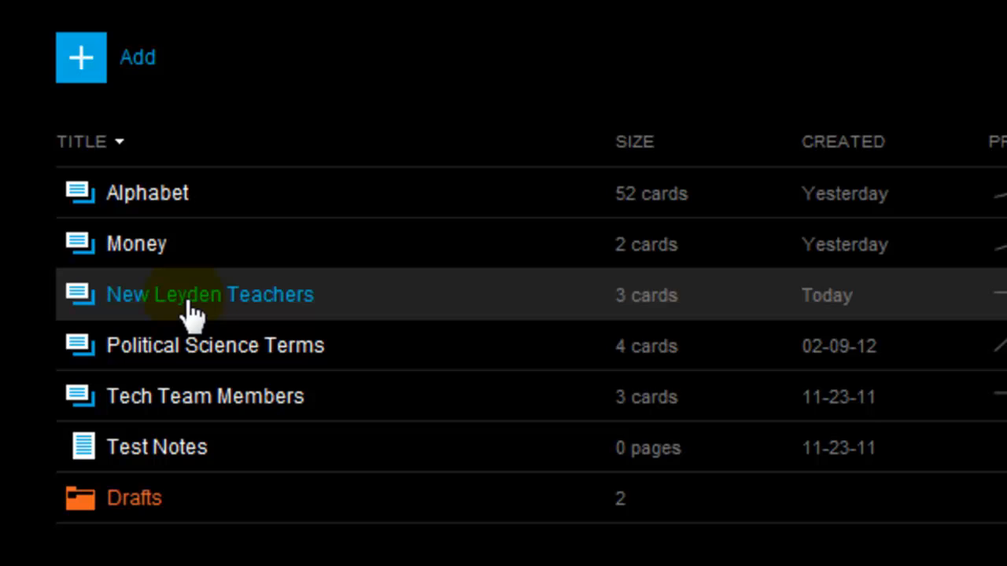
Step: Open the New Leyden Teachers deck
left_click(209, 294)
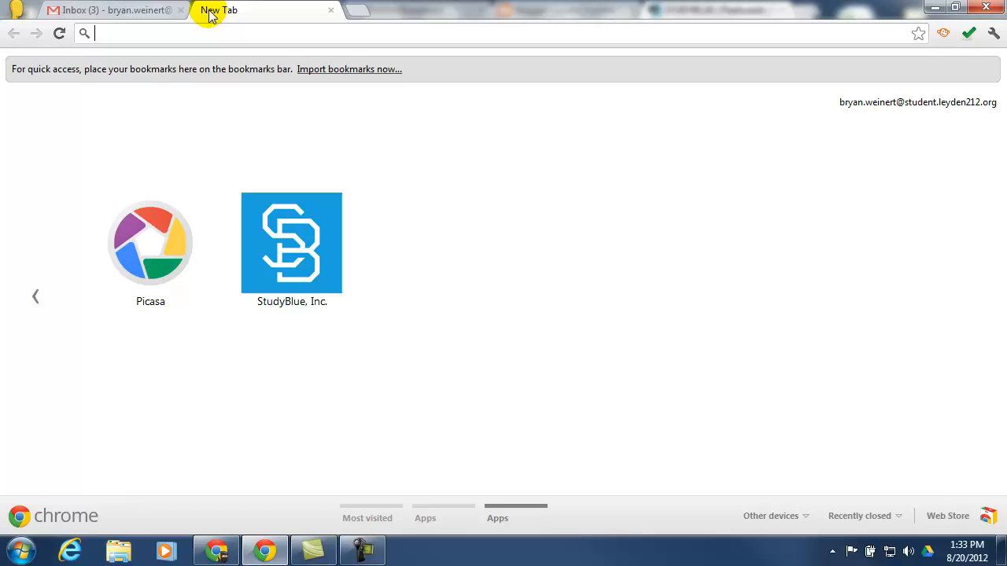
left_click(291, 243)
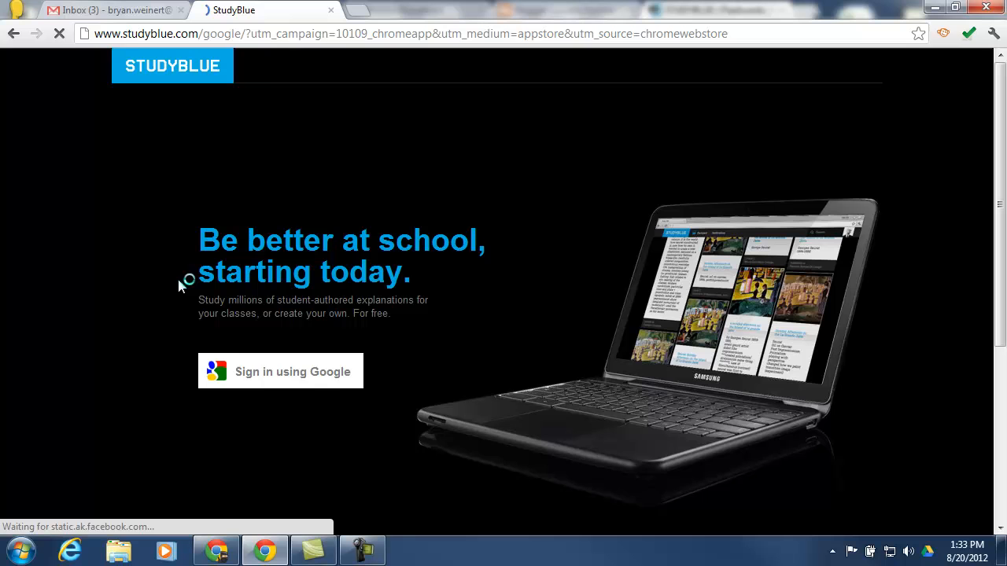
left_click(281, 371)
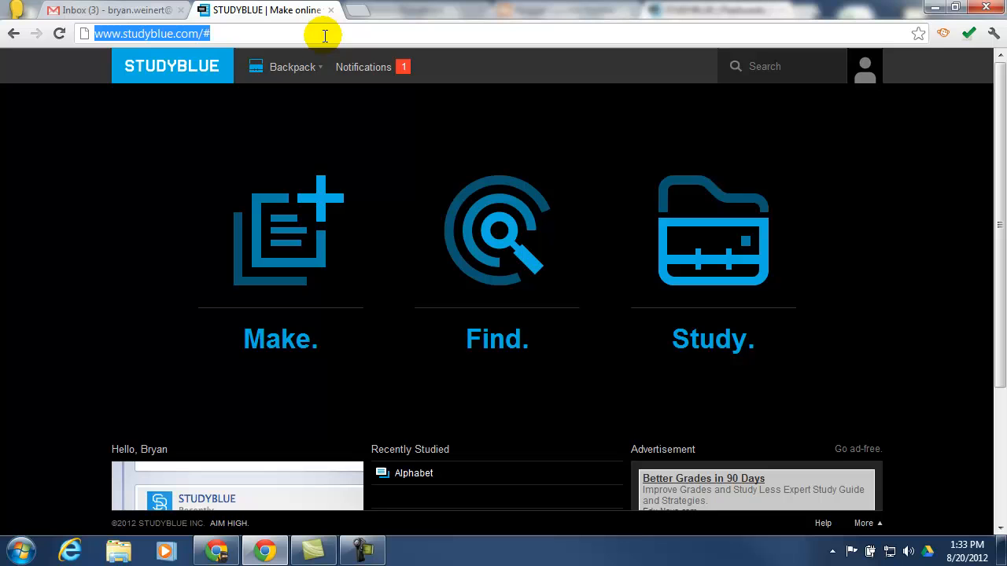
type("http://www.studyblue.com/#flashcard/view/3333457")
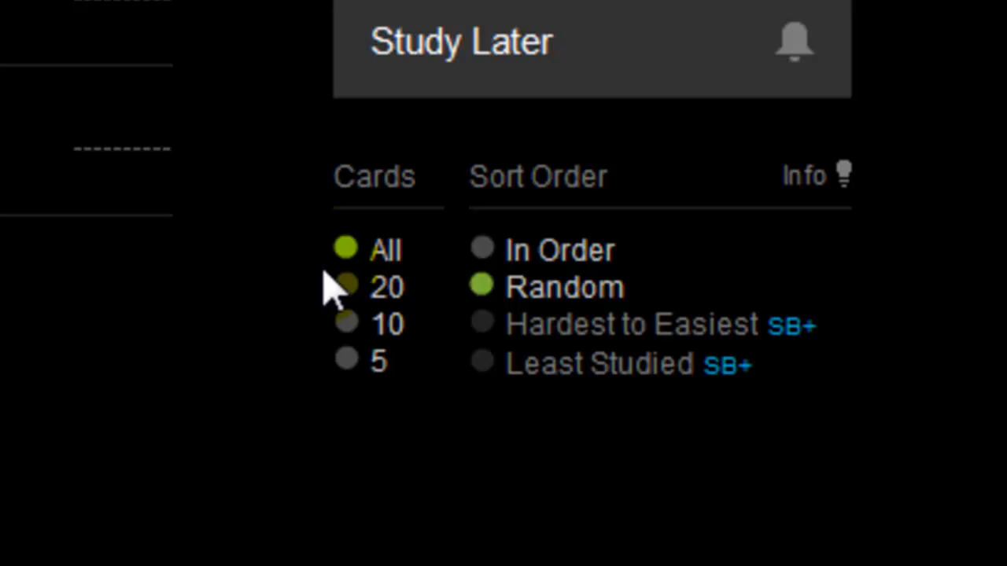
mouse_move(574, 283)
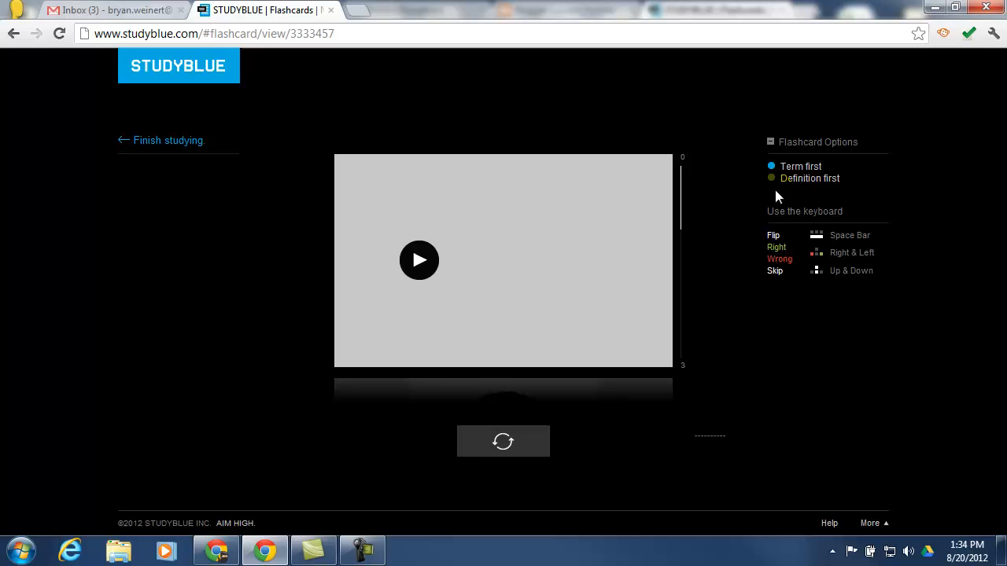
Step: Flip the first card, mark ESPN Monday Night Football right, and flip the Mr. Brasile card both ways
left_click(419, 261)
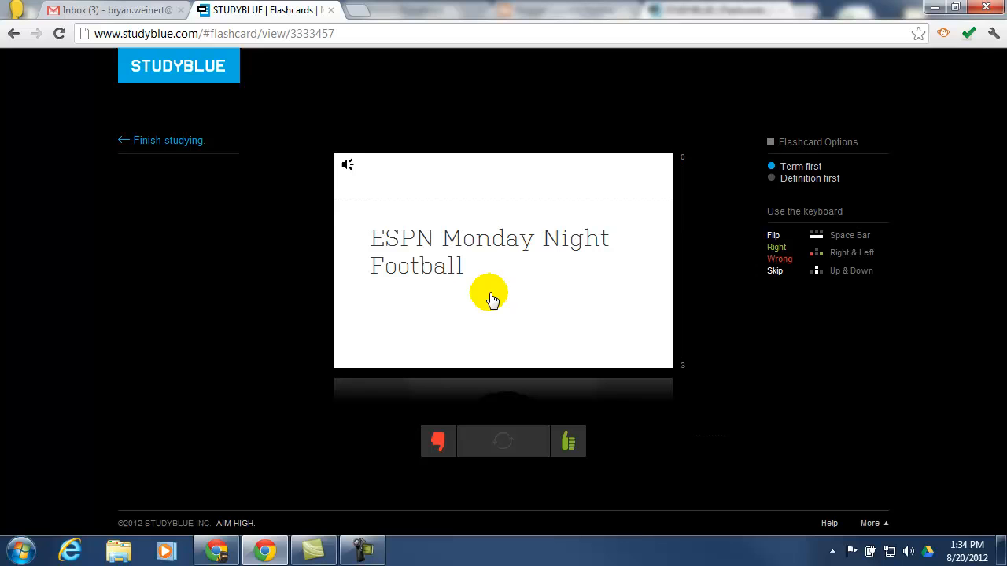
mouse_move(566, 440)
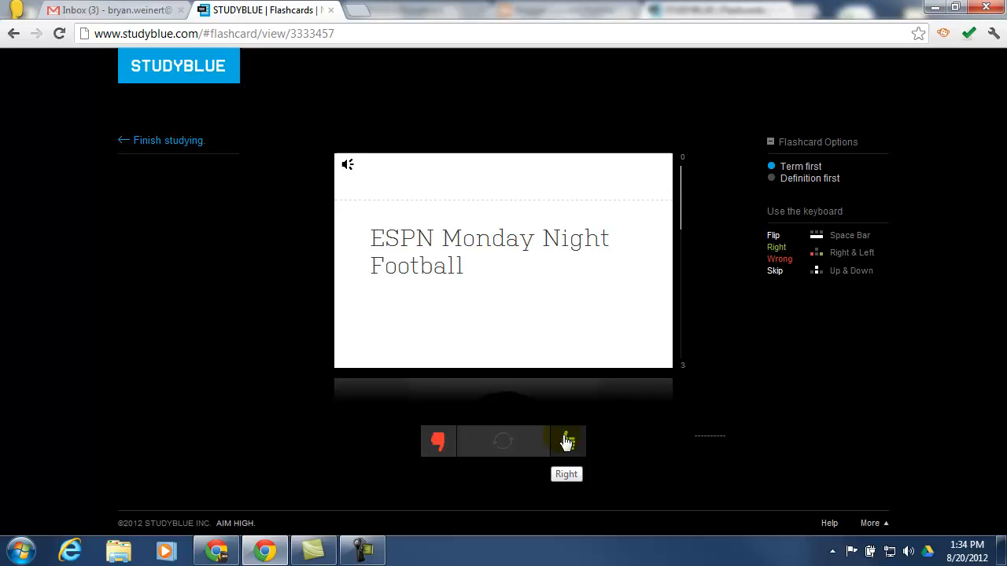
left_click(567, 441)
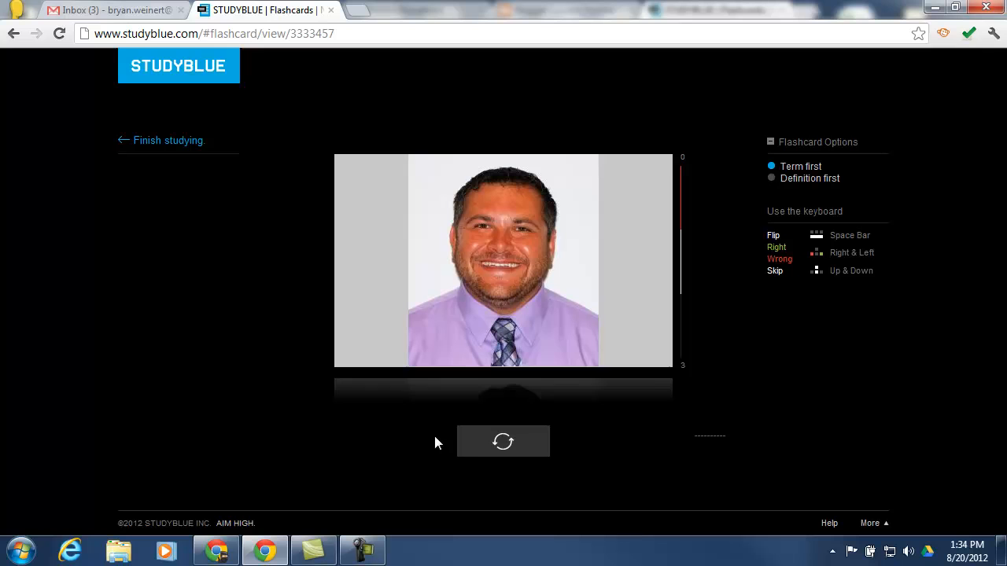
left_click(502, 442)
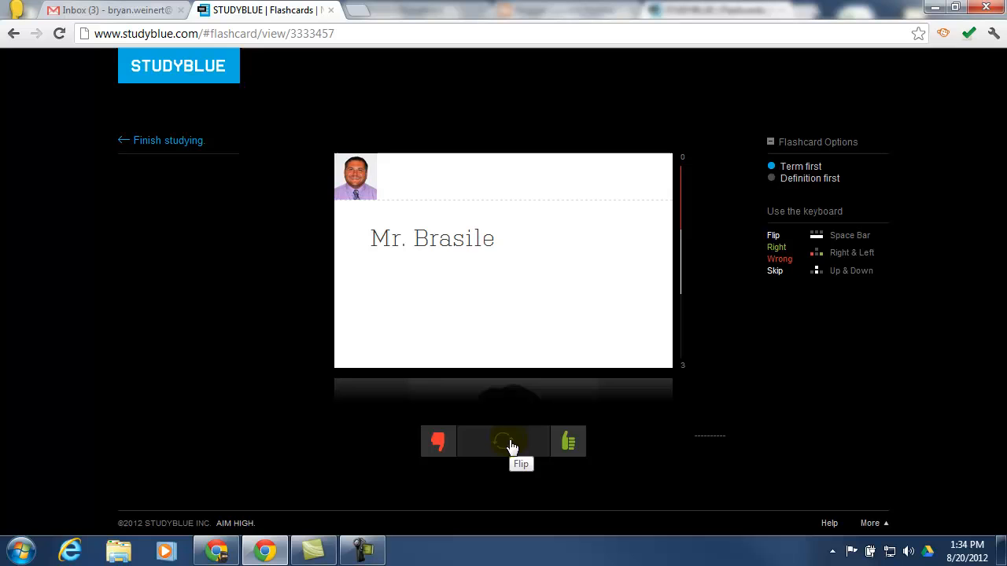
left_click(504, 440)
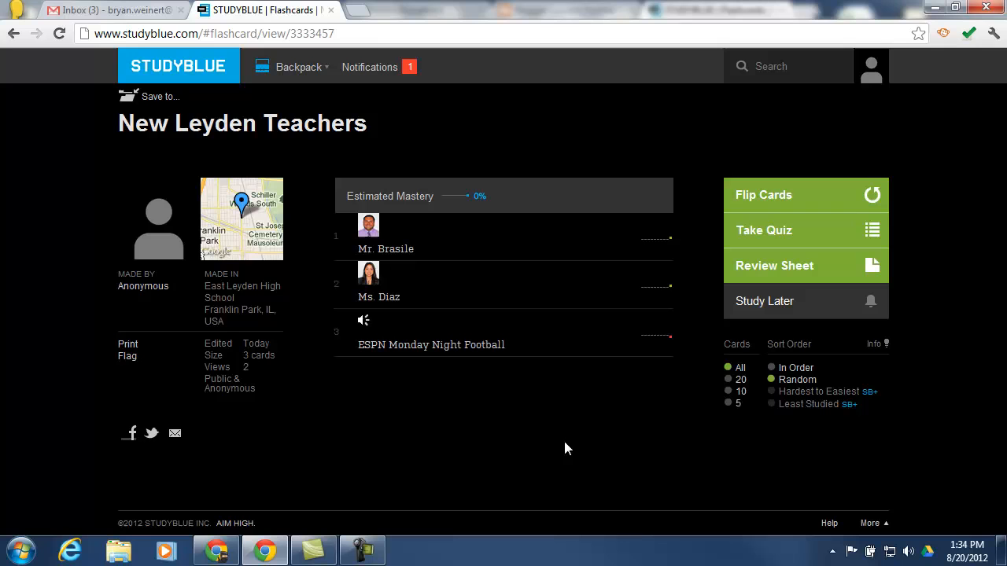
mouse_move(764, 302)
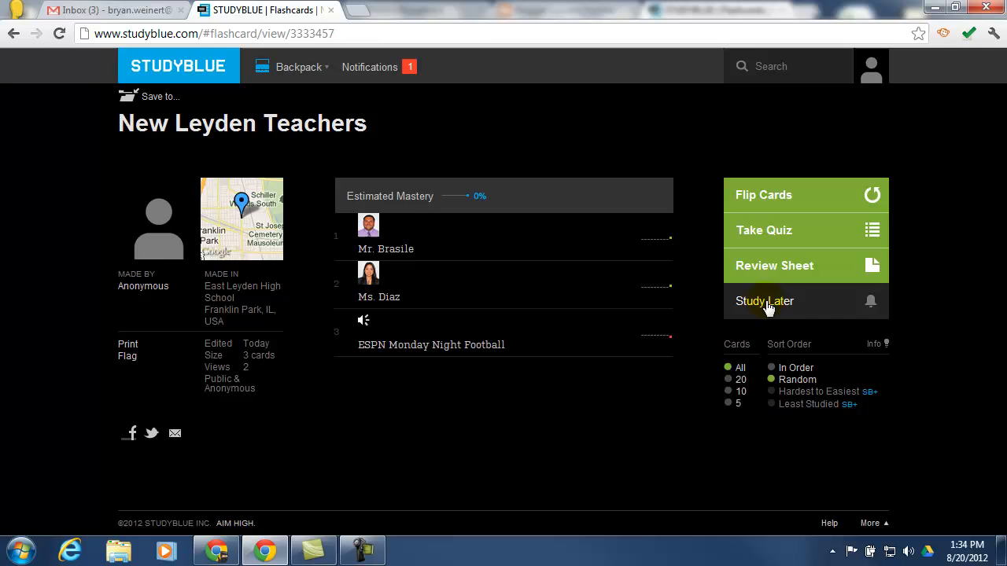